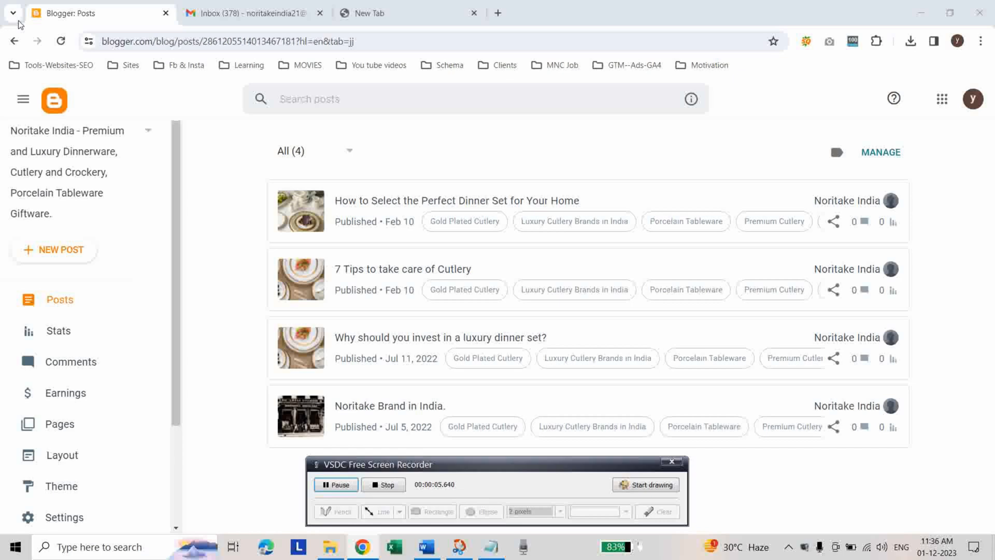
mouse_move(111, 347)
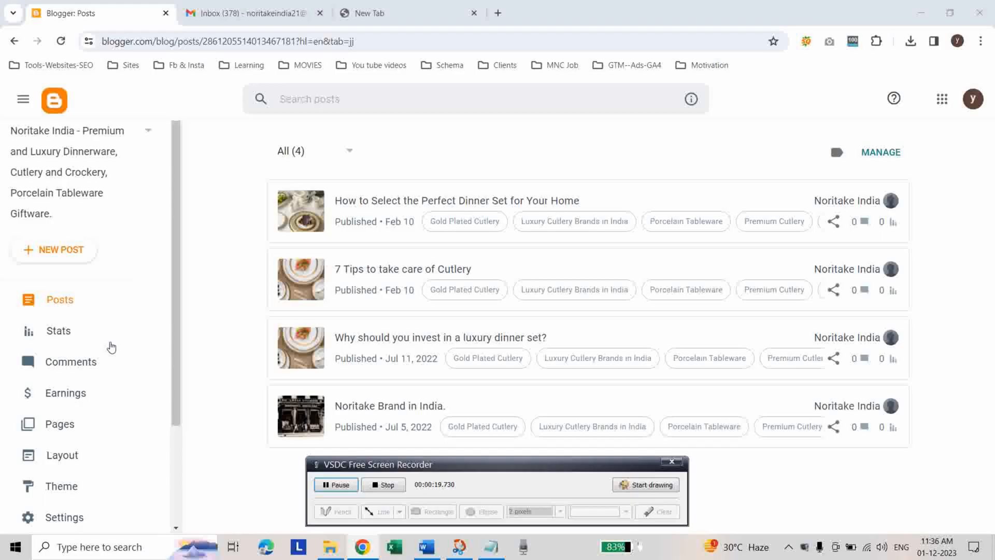
mouse_move(57, 330)
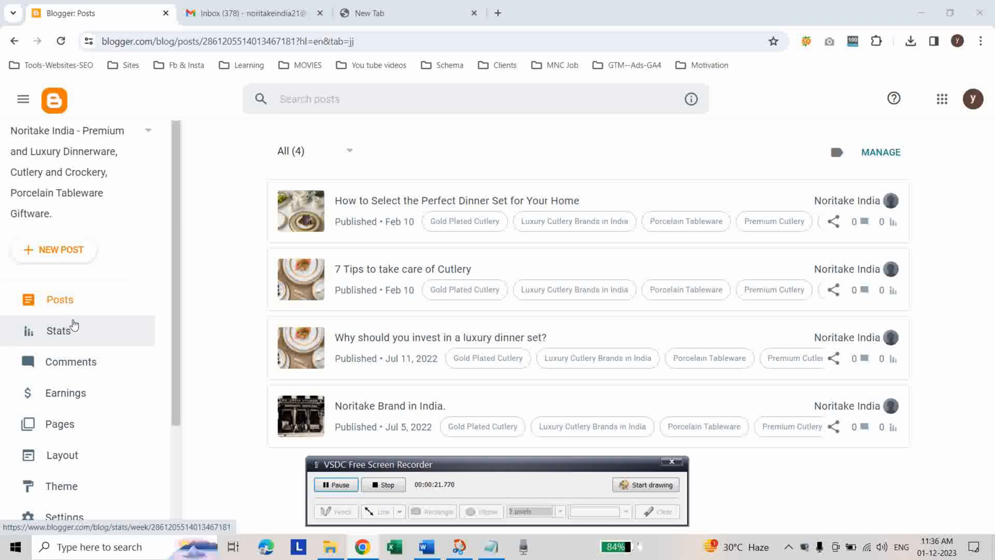
Bring the blog's Settings to the Permissions section and close the admins and authors list unchanged.
scroll(down, 3)
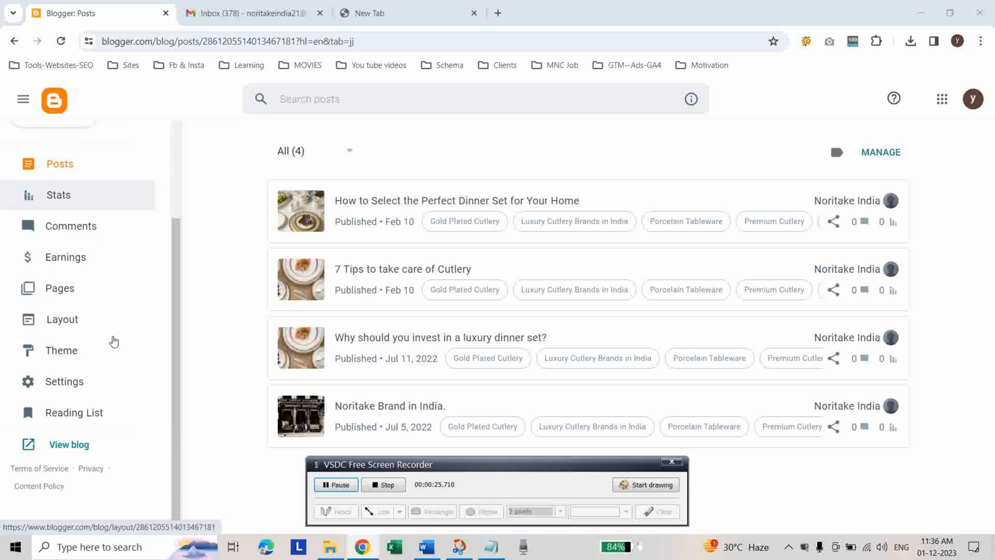
click(63, 382)
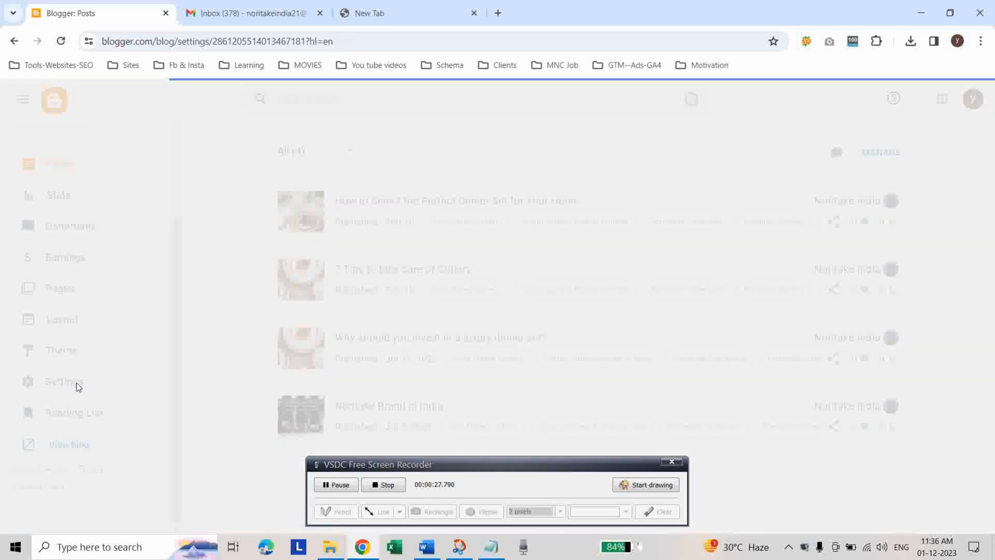
click(62, 382)
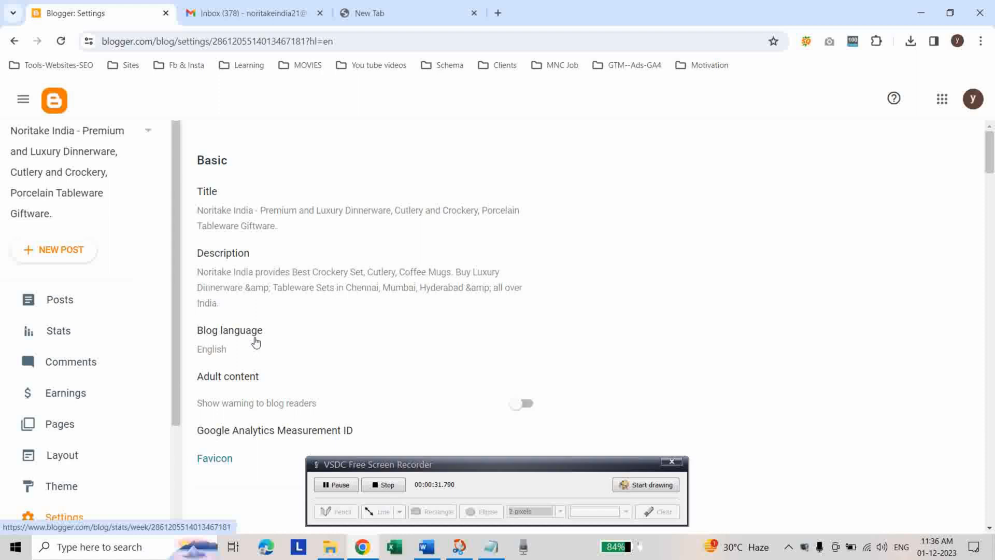
scroll(down, 3)
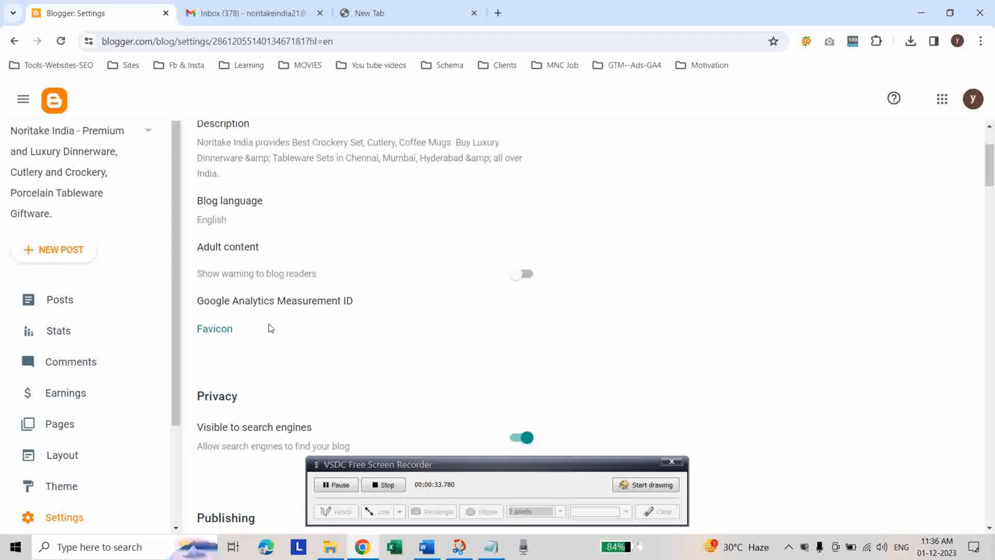
scroll(down, 3)
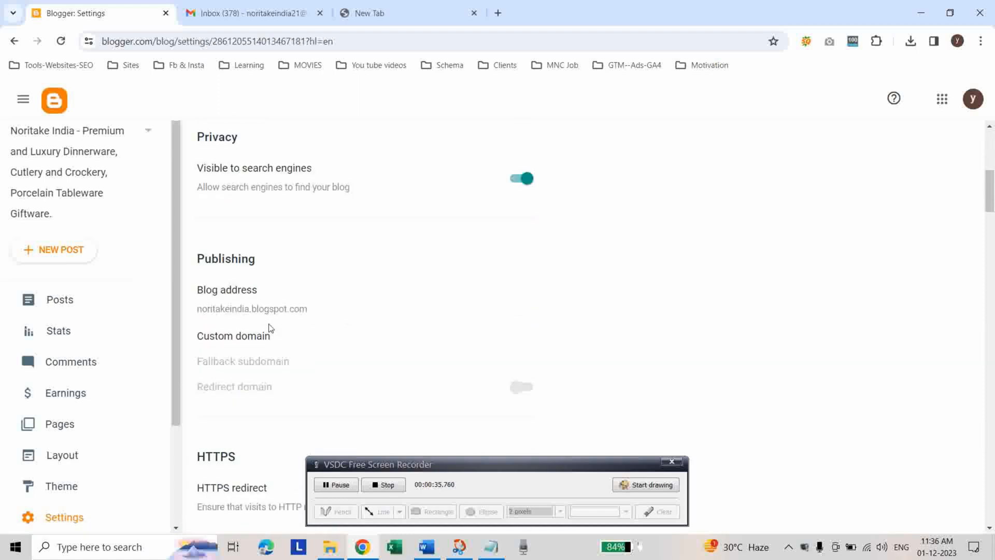
scroll(down, 3)
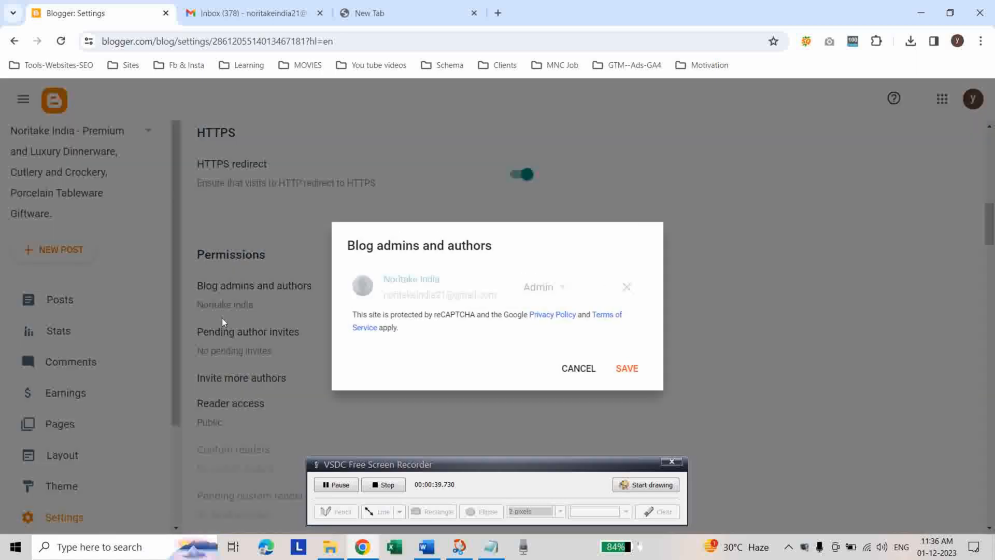
mouse_move(568, 371)
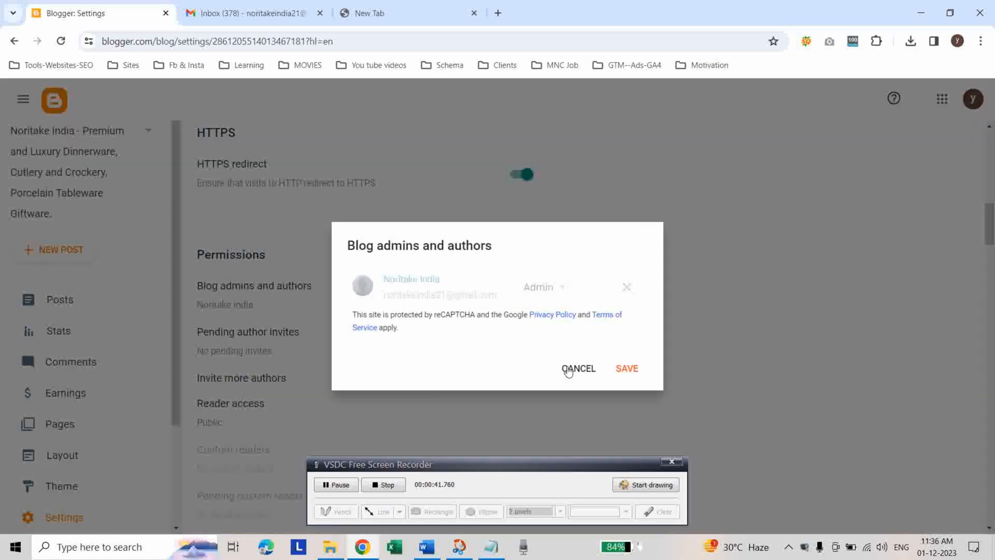
click(579, 368)
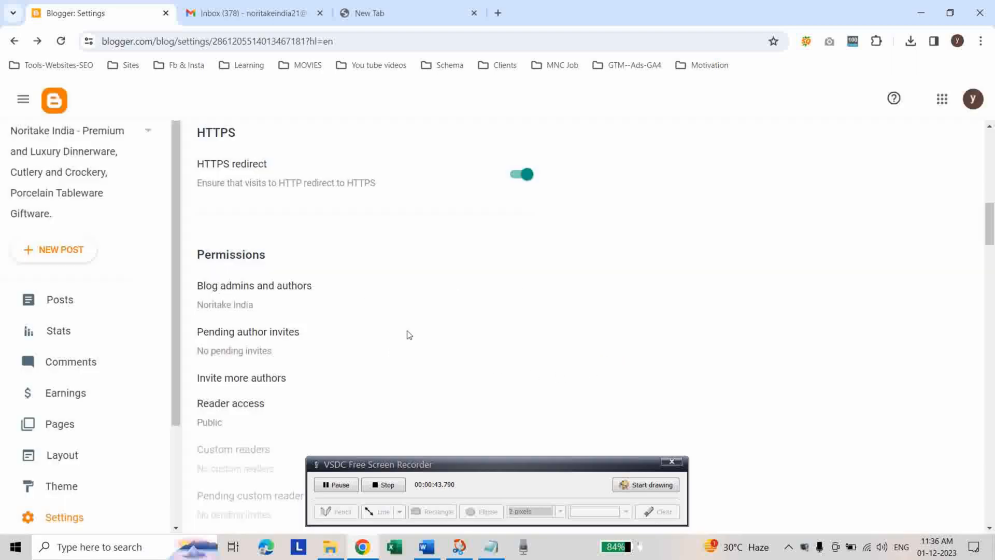
scroll(down, 3)
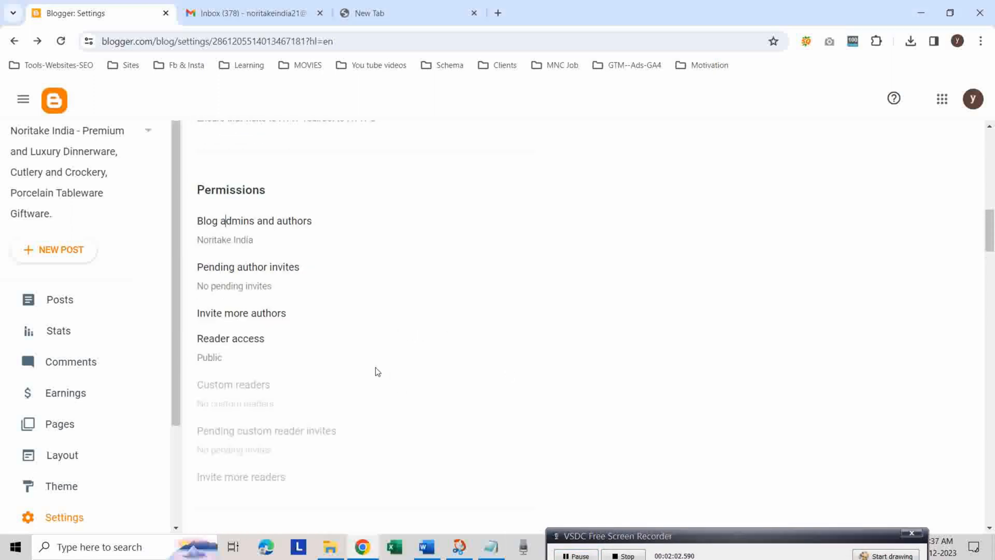
Send an author invitation to the new Gmail address so it appears as a pending invite.
click(241, 313)
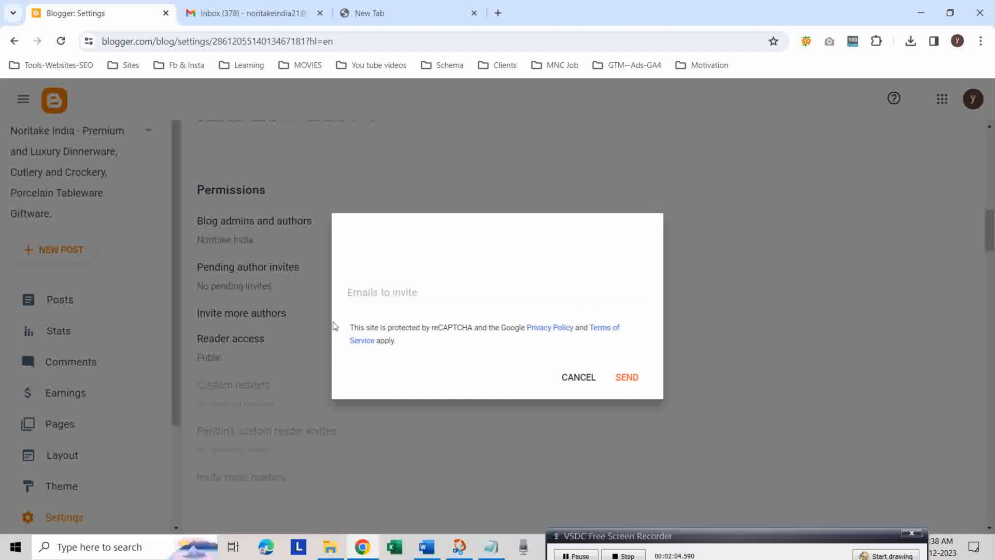
click(444, 293)
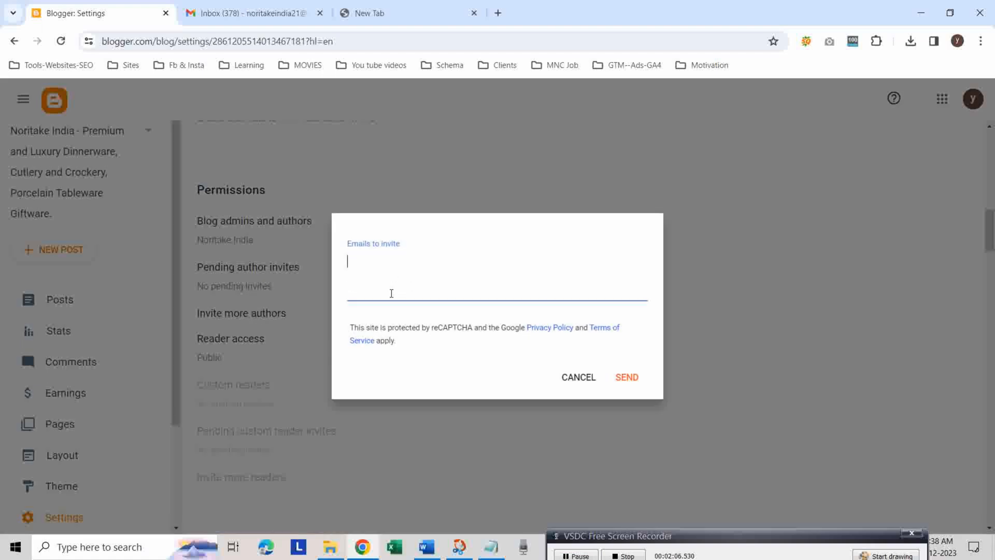
mouse_move(380, 278)
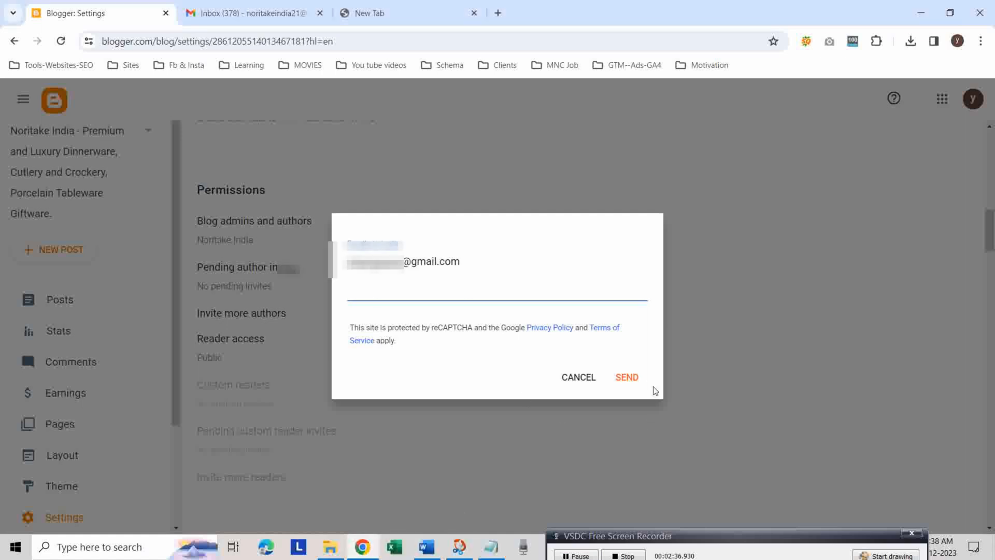
click(627, 377)
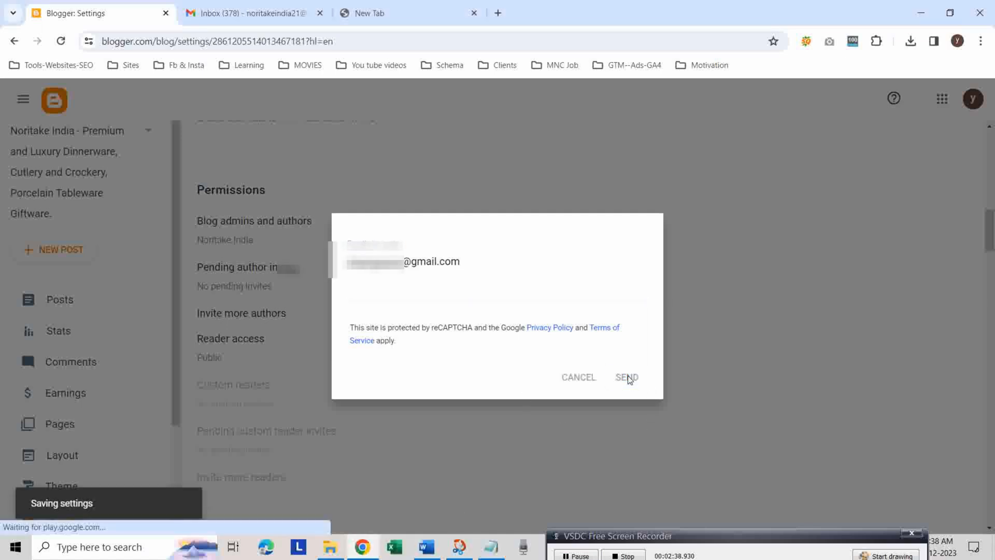
click(625, 376)
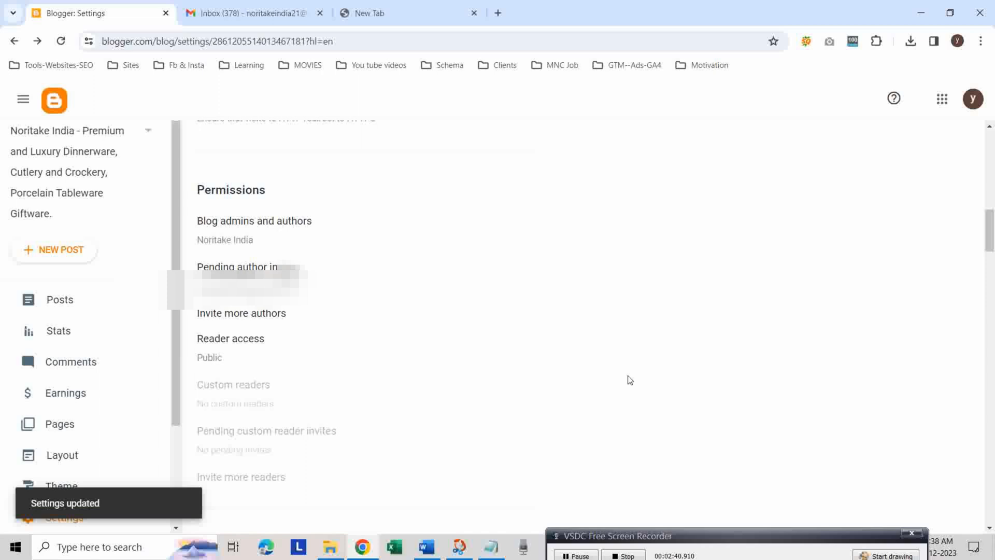
mouse_move(373, 283)
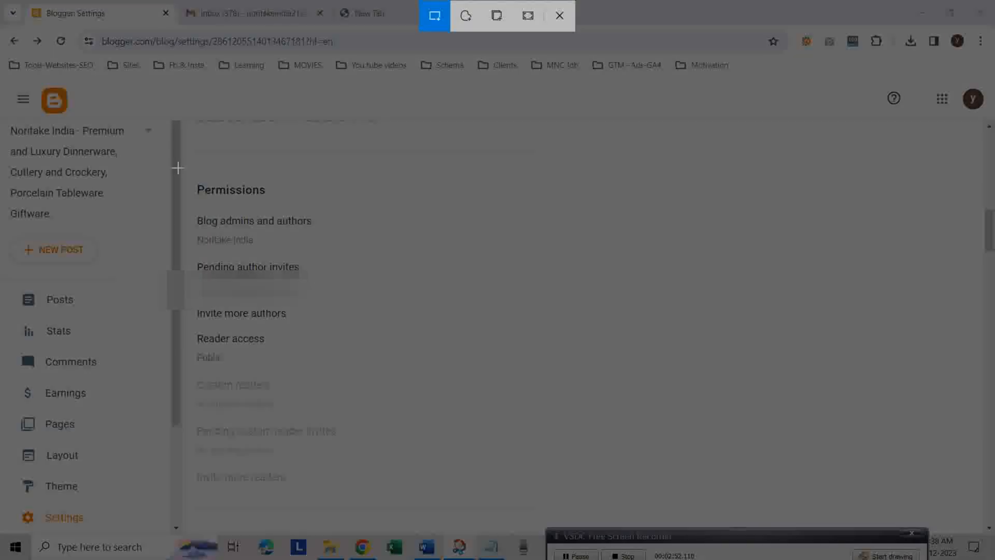
Show the Noritake India invitation email in the new account's Gmail inbox.
click(244, 13)
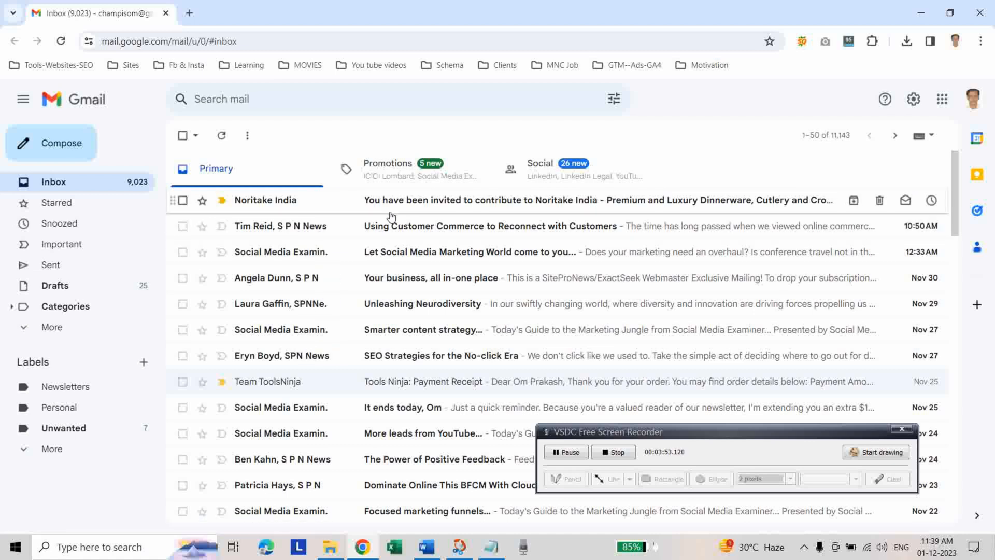
mouse_move(323, 217)
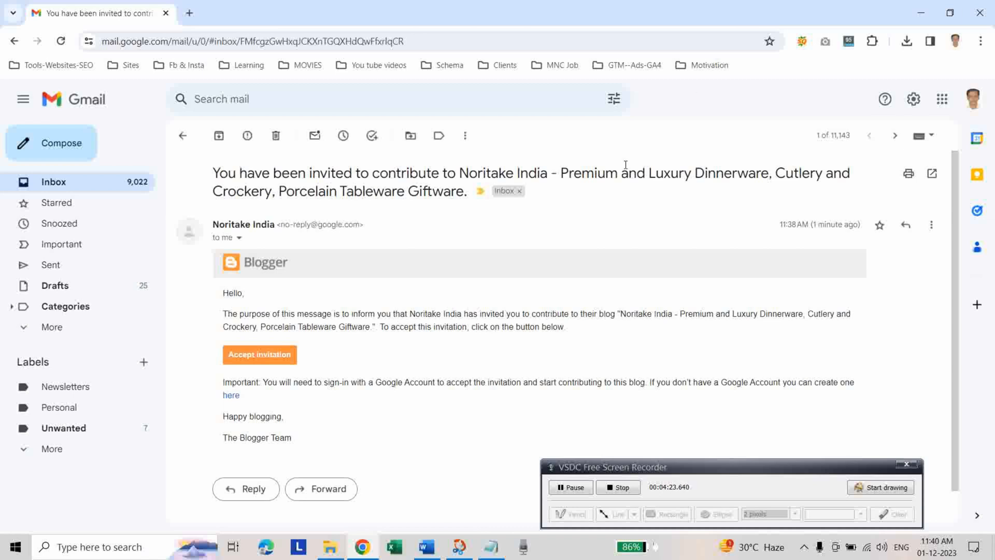
Accept the Noritake India blog invitation, signing in as the new account, landing on the Posts dashboard.
click(259, 354)
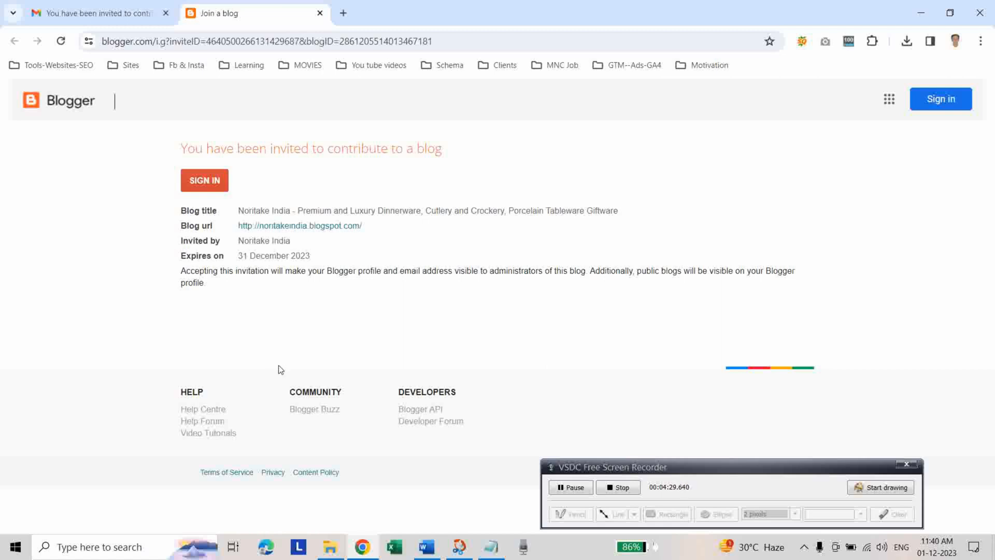
click(204, 180)
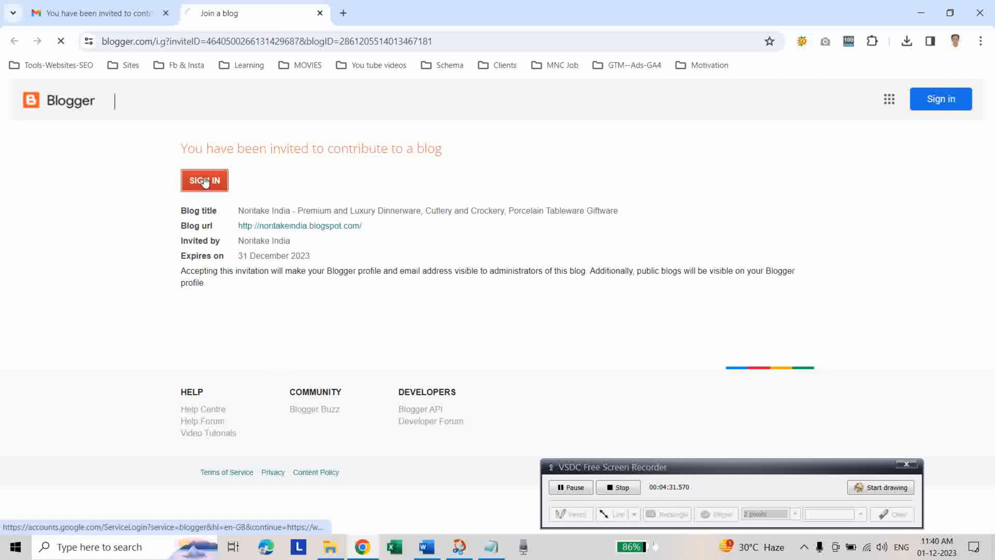
click(203, 180)
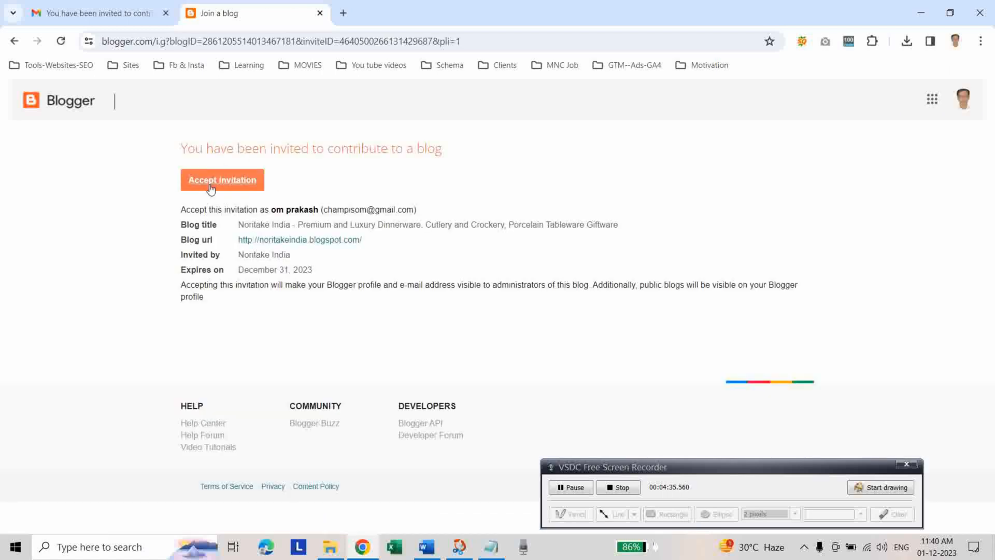
click(222, 179)
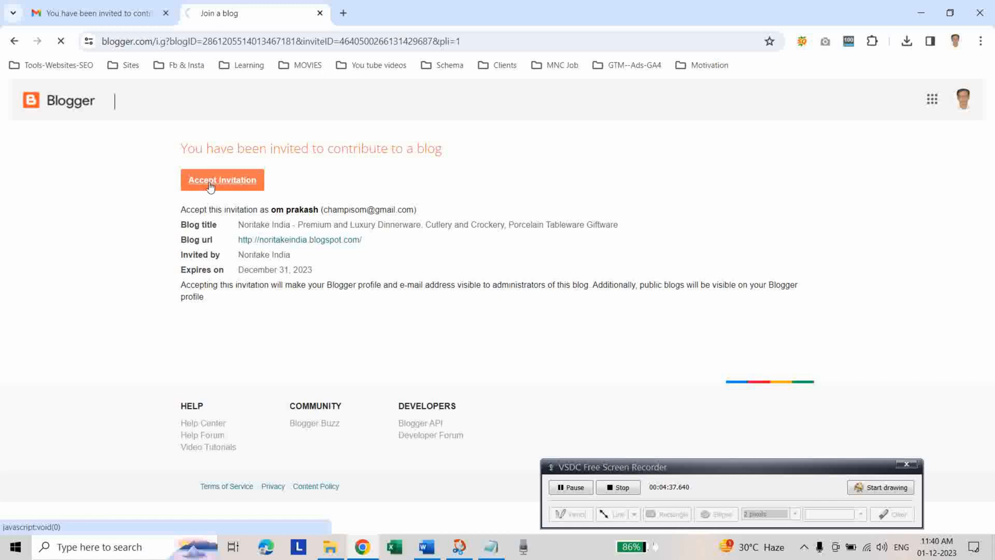
click(222, 180)
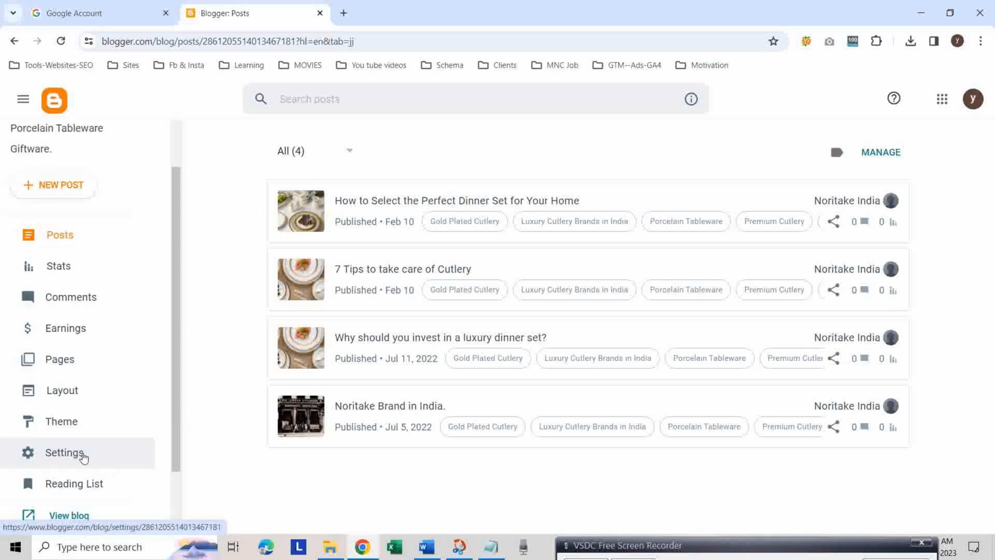
Bring the new account's blog Settings to the Permissions section listing two members.
click(63, 452)
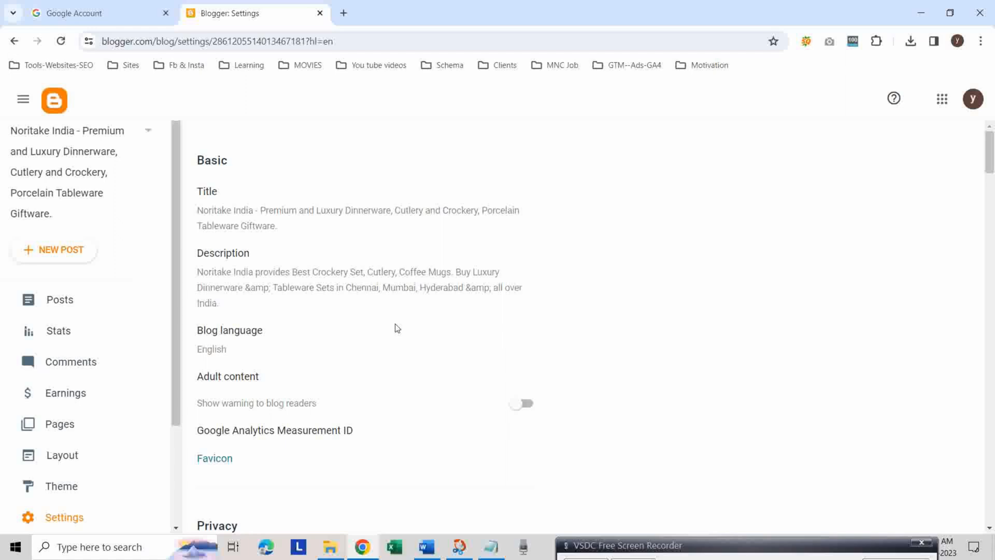
scroll(down, 3)
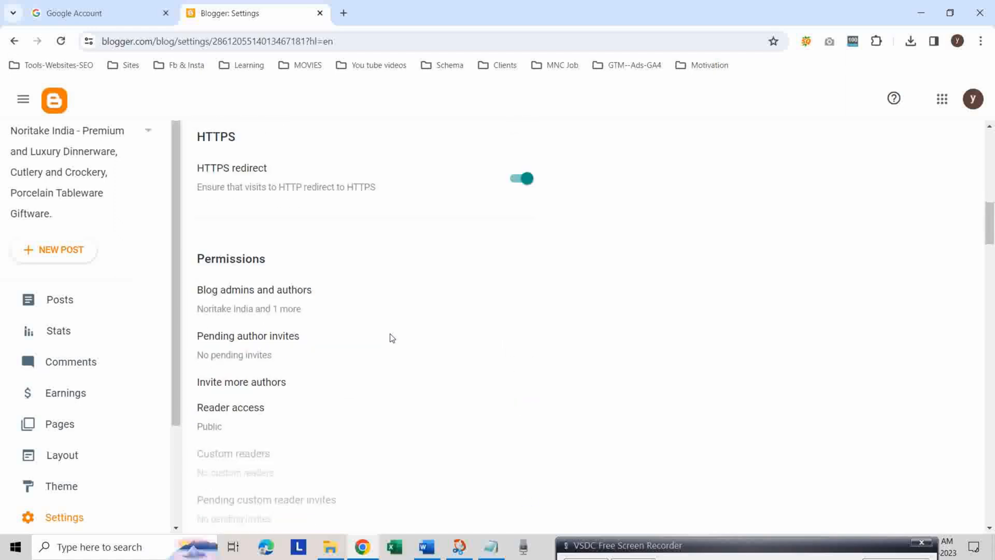
scroll(down, 3)
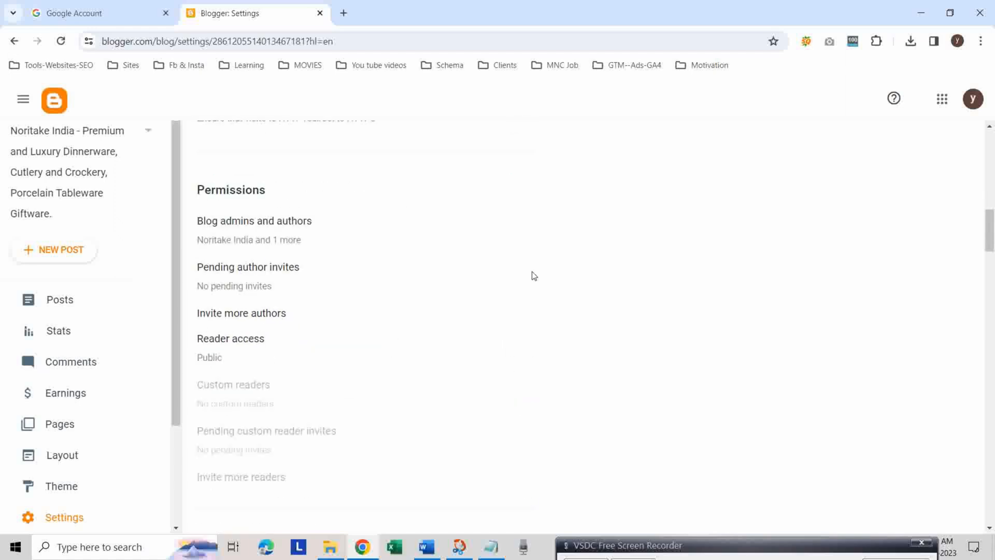
mouse_move(219, 248)
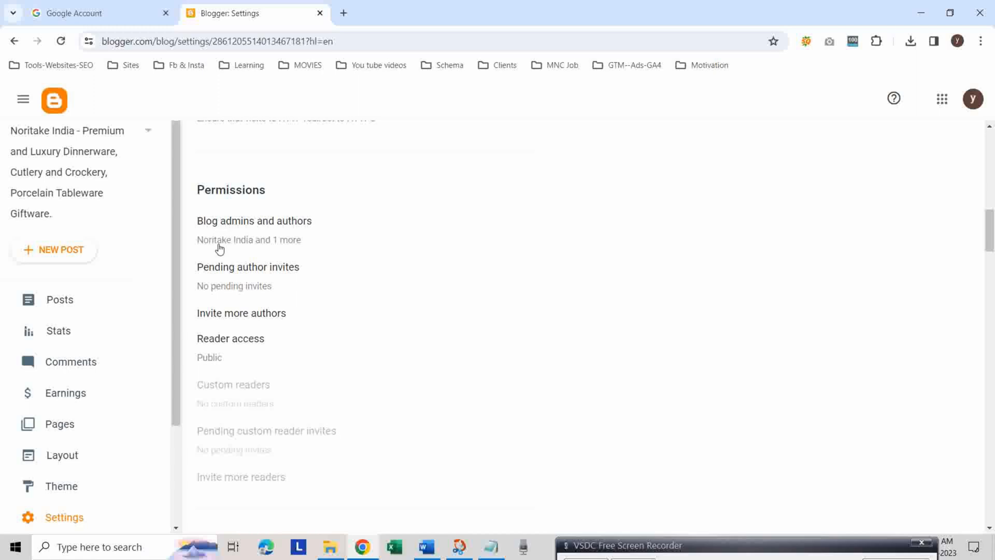
mouse_move(252, 229)
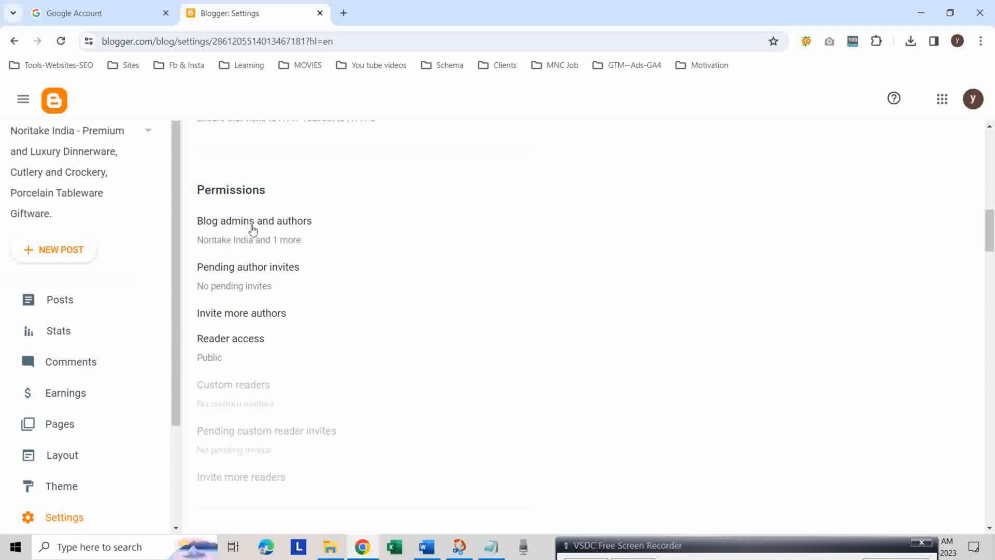
Change the second member's role from Author to Admin and save, giving the blog two admins.
click(254, 221)
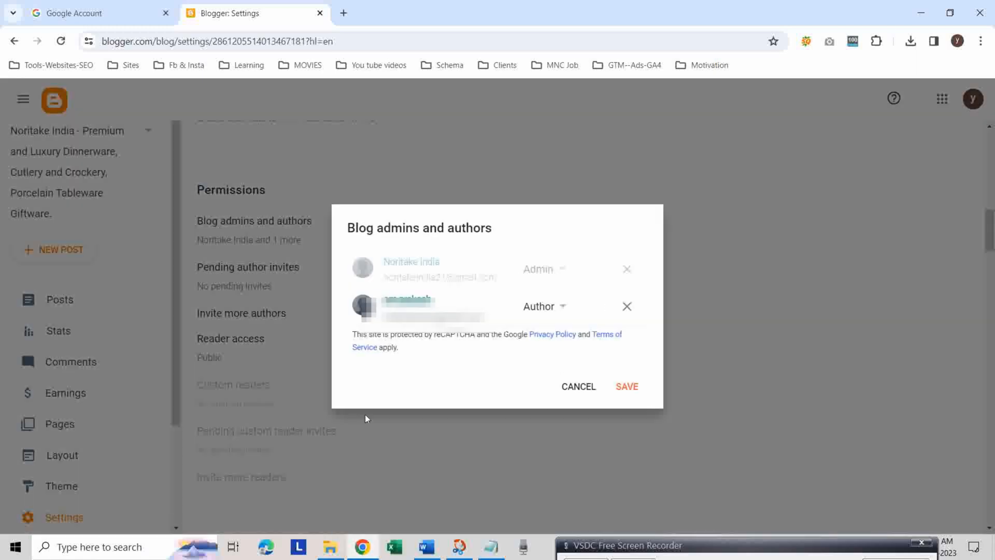
mouse_move(498, 331)
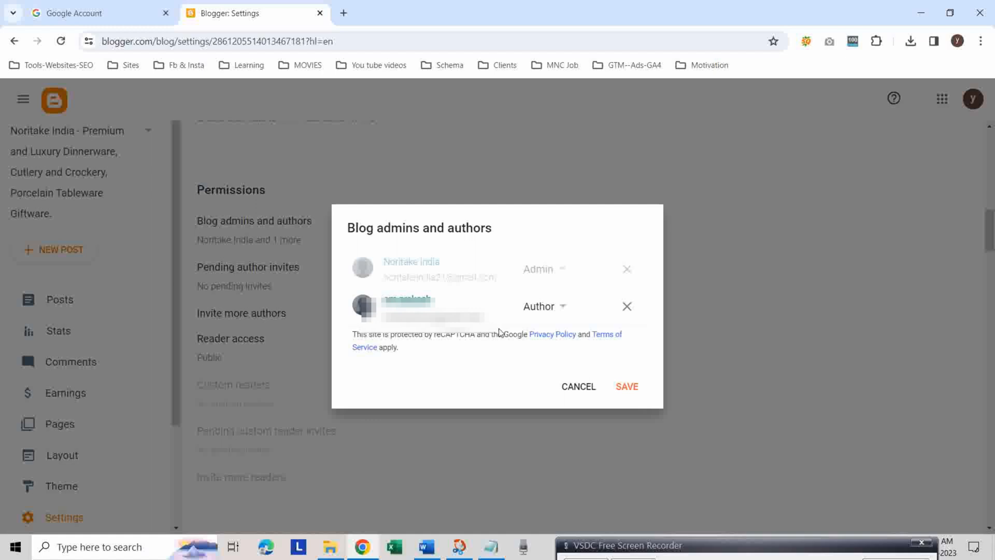
mouse_move(501, 327)
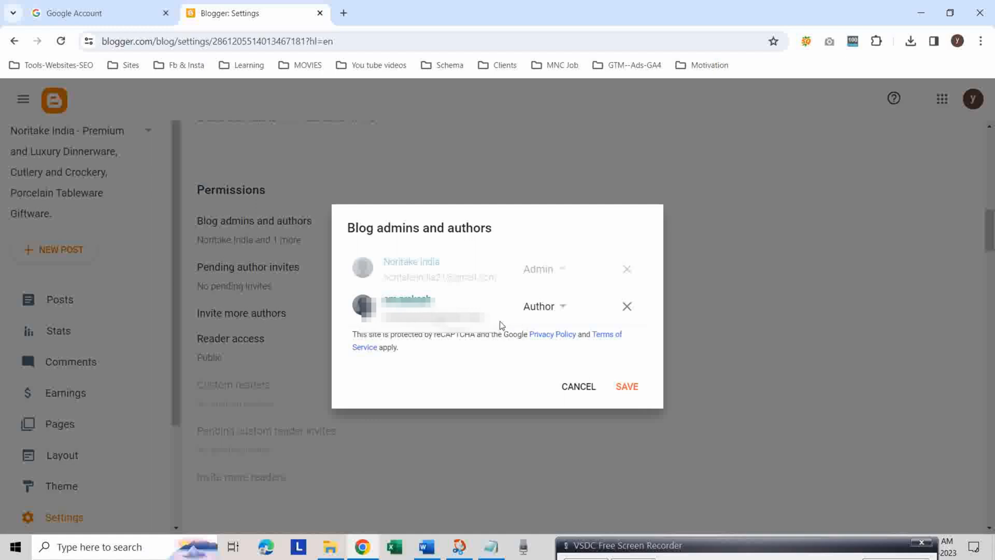
click(542, 306)
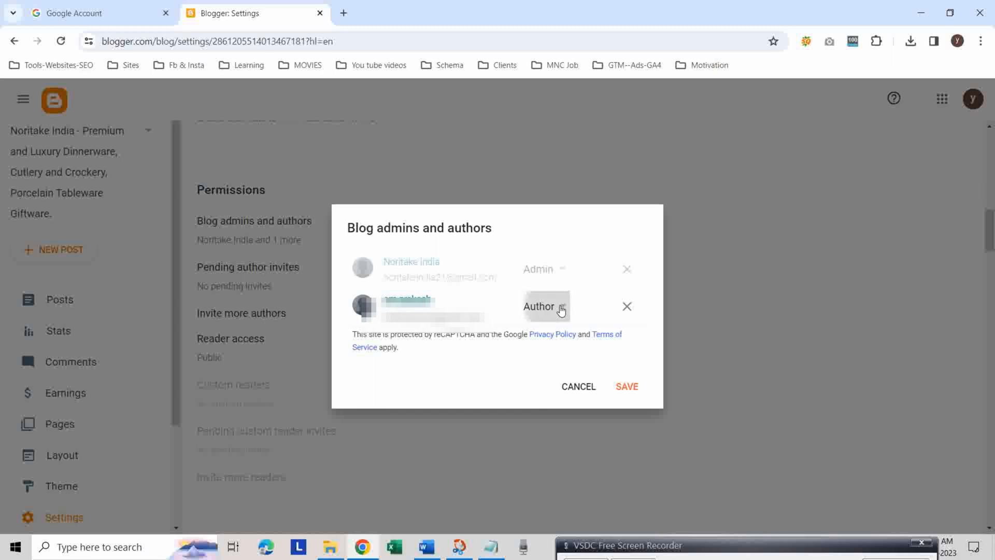
click(543, 306)
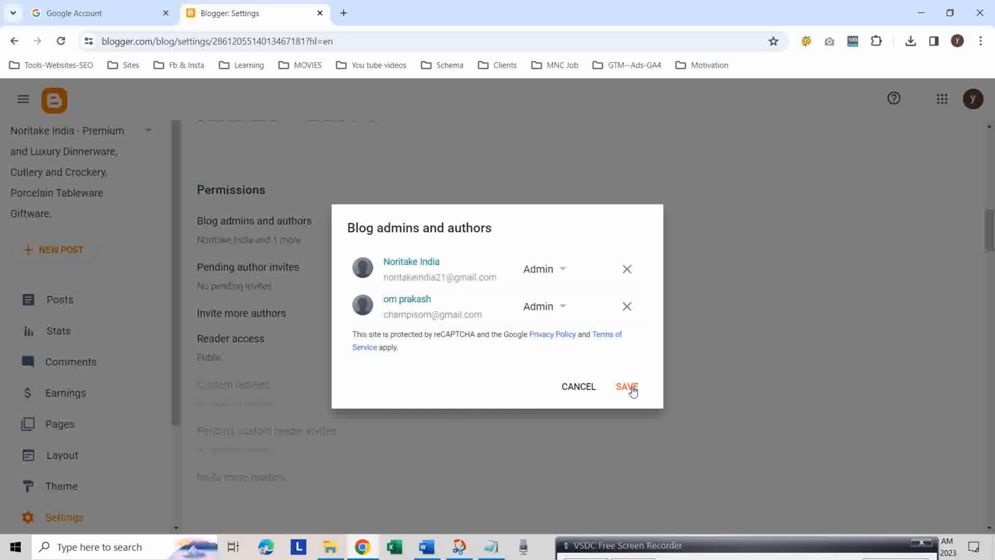
click(625, 386)
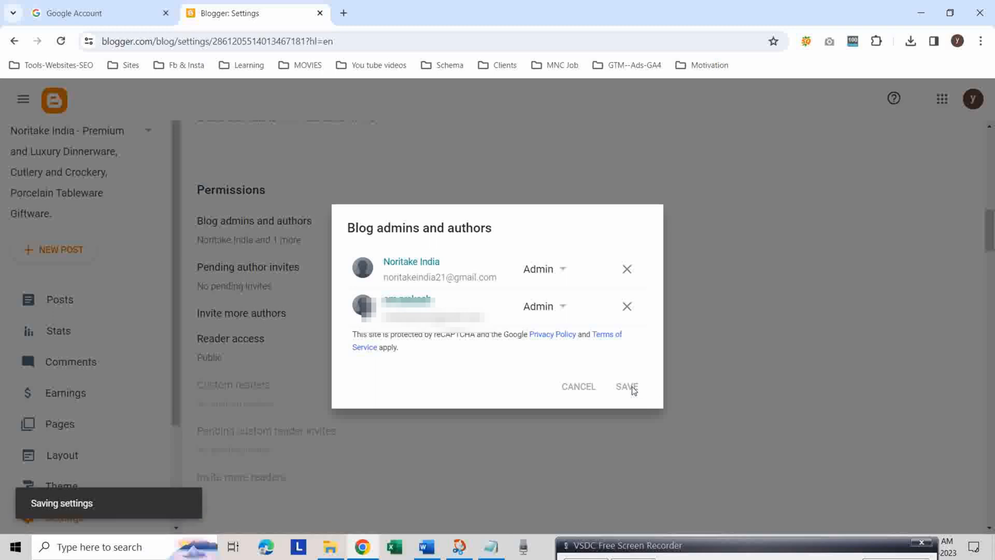
click(625, 386)
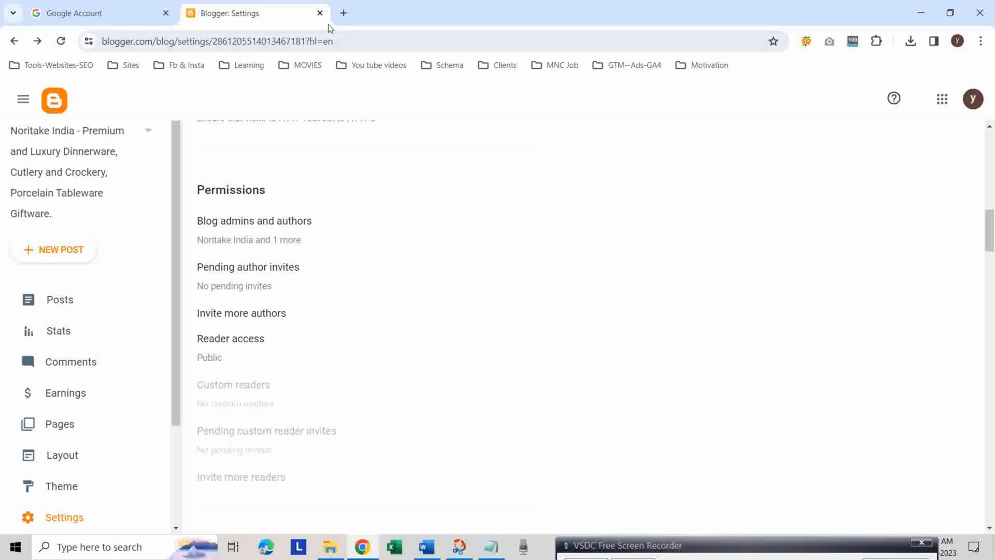
Reload Settings and verify in the admins and authors list that both members are admins, closing it unchanged.
click(60, 299)
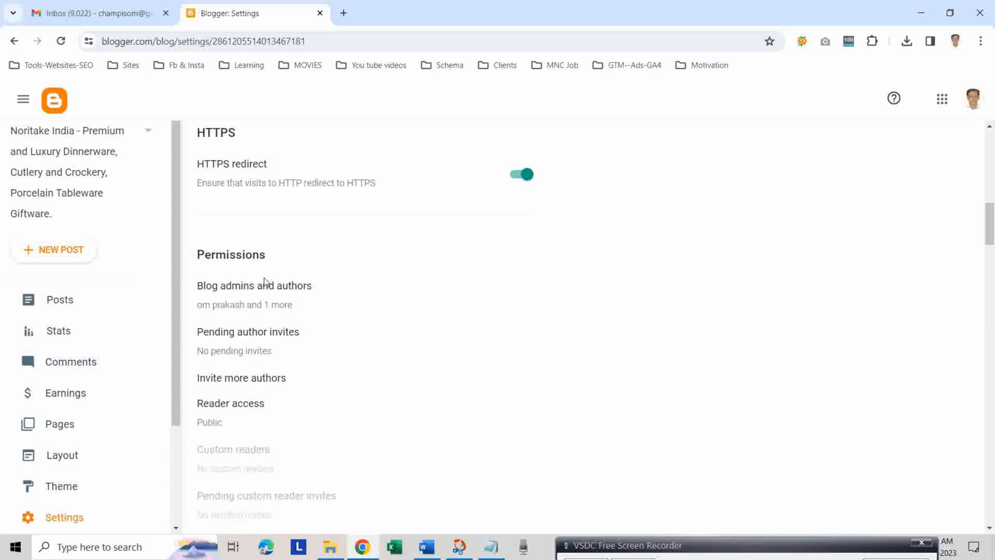
click(253, 285)
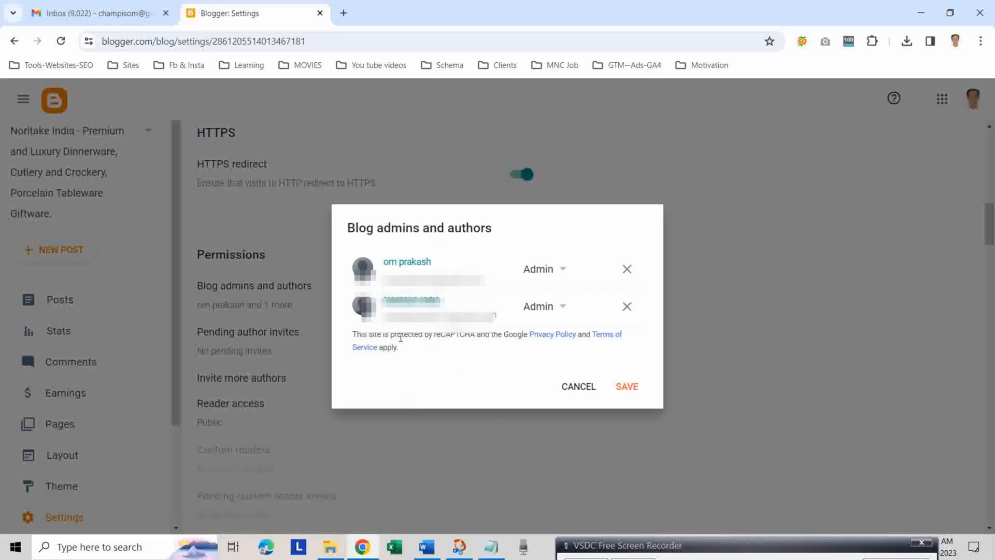
mouse_move(540, 347)
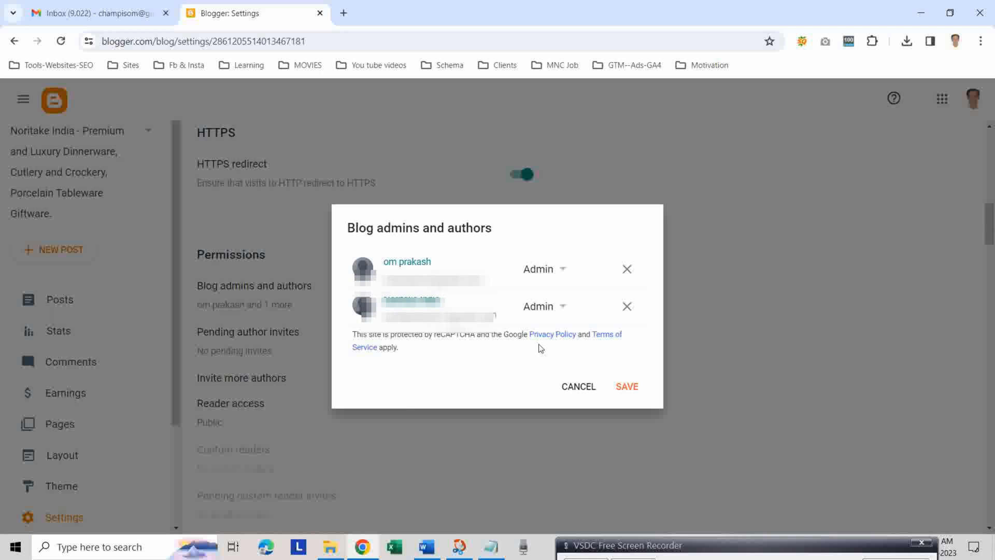
mouse_move(586, 388)
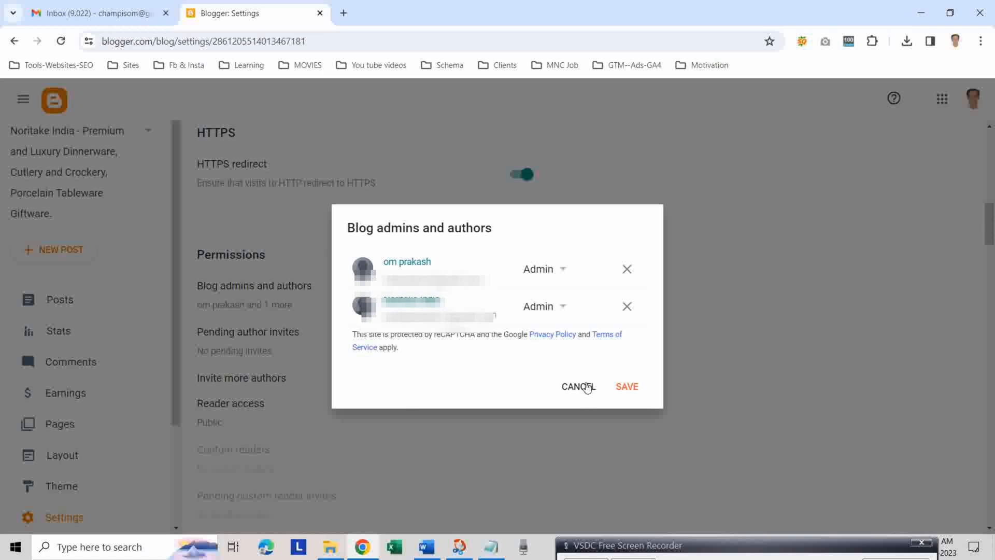
click(578, 387)
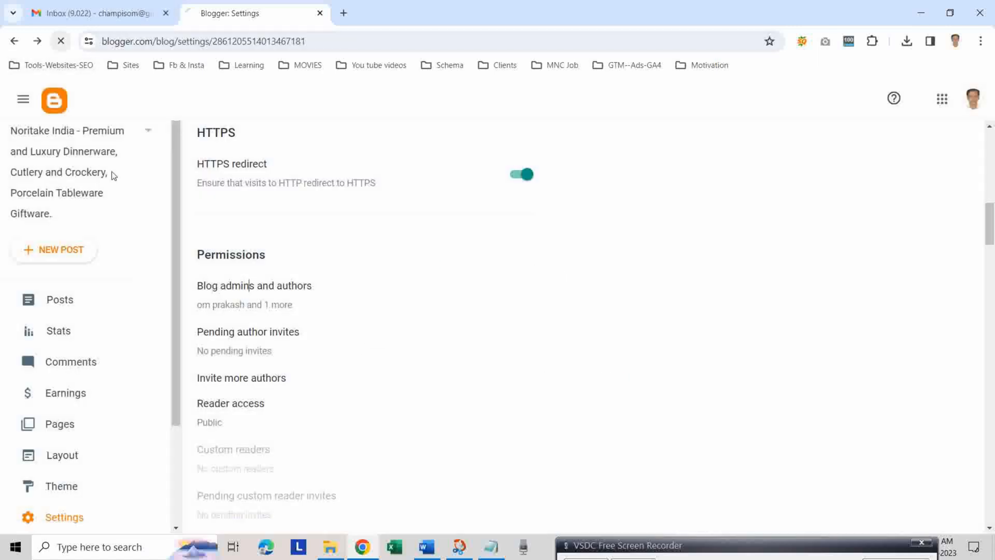
scroll(up, 3)
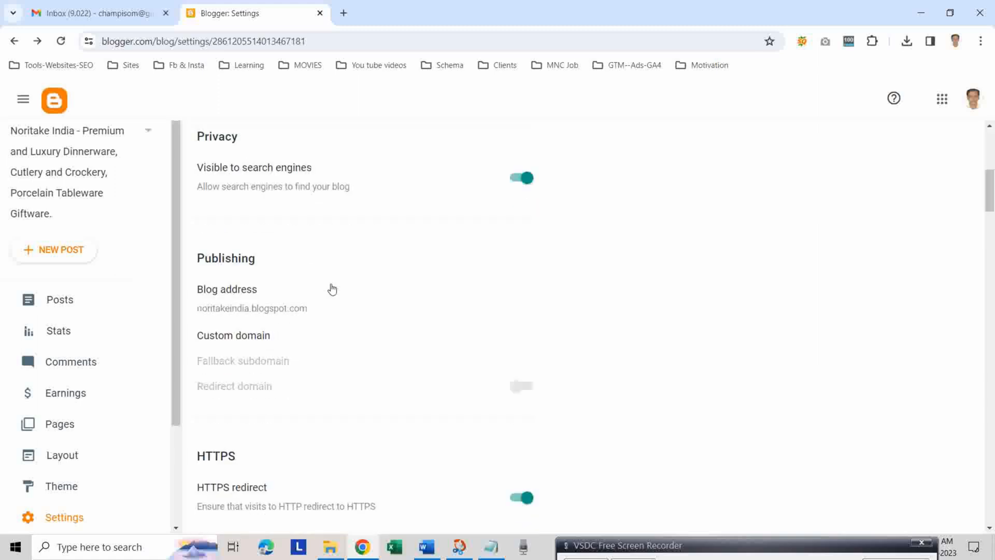
scroll(down, 3)
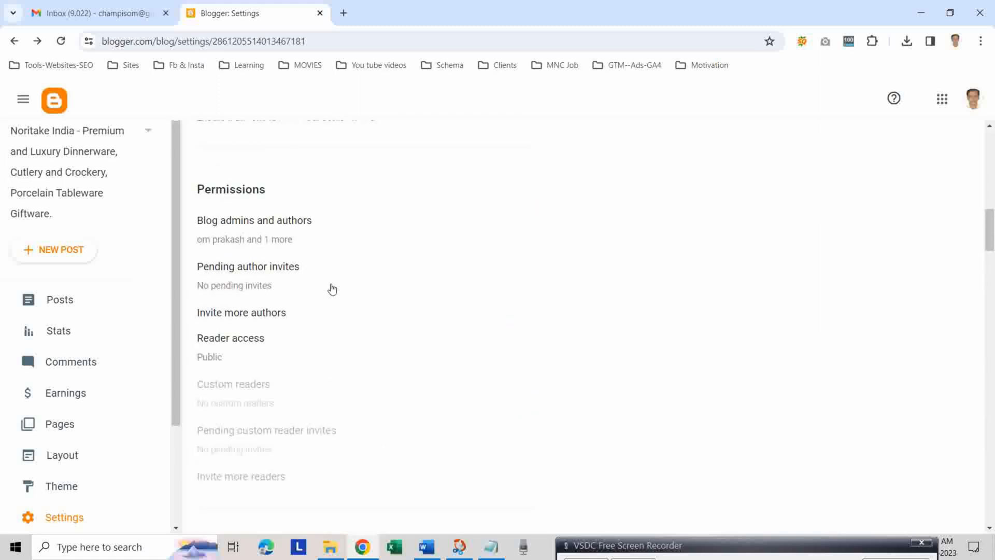
Remove the old account from the admins list and save, leaving the new Gmail account as sole admin.
click(254, 220)
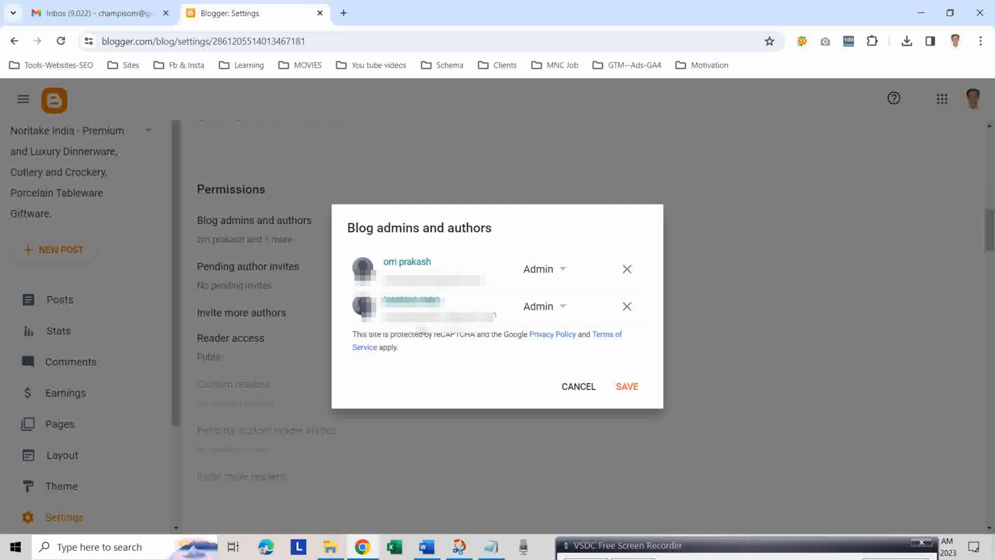
mouse_move(614, 317)
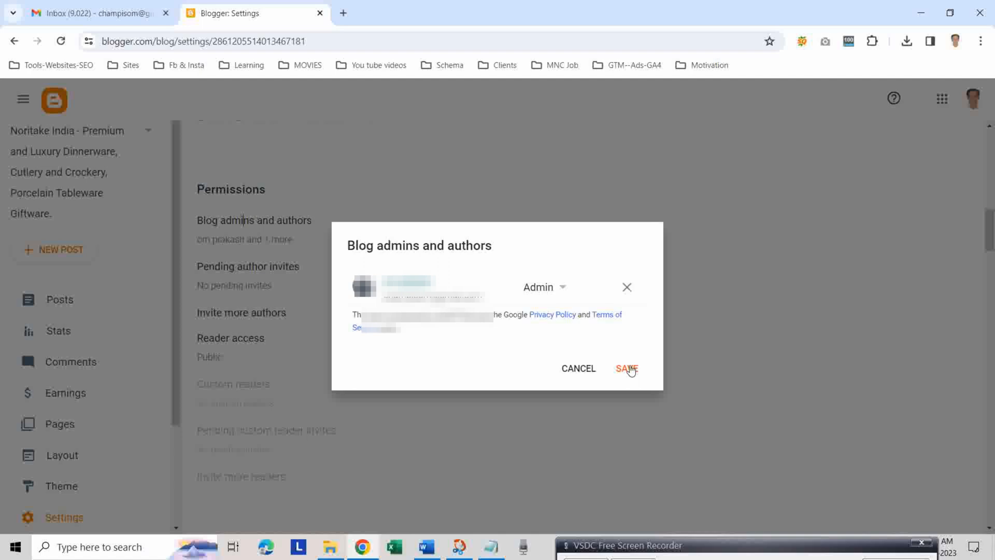
click(624, 368)
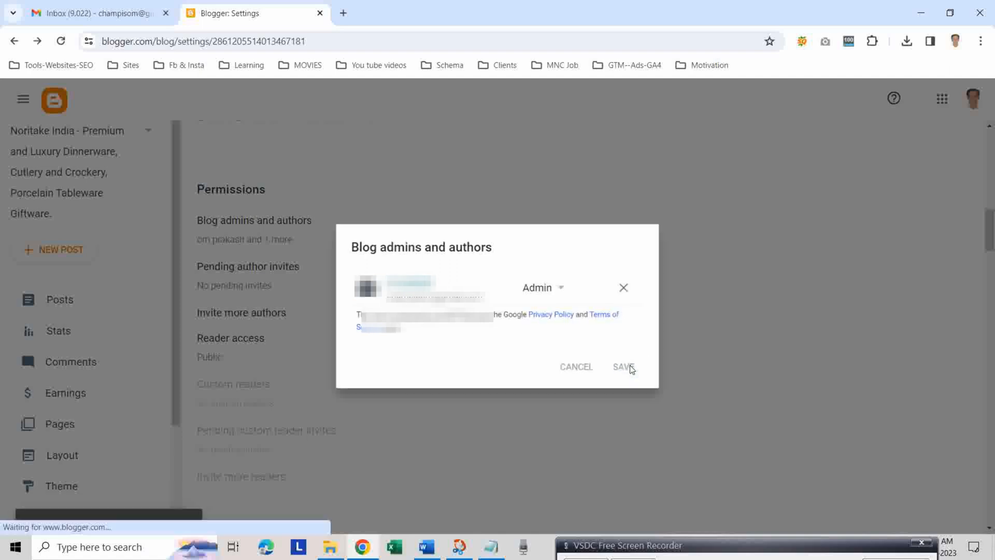
click(623, 366)
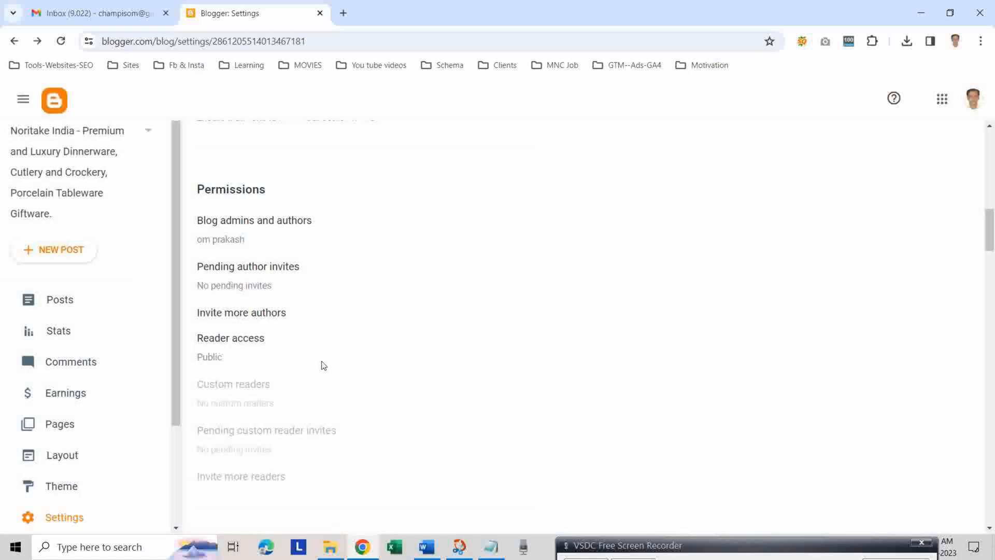